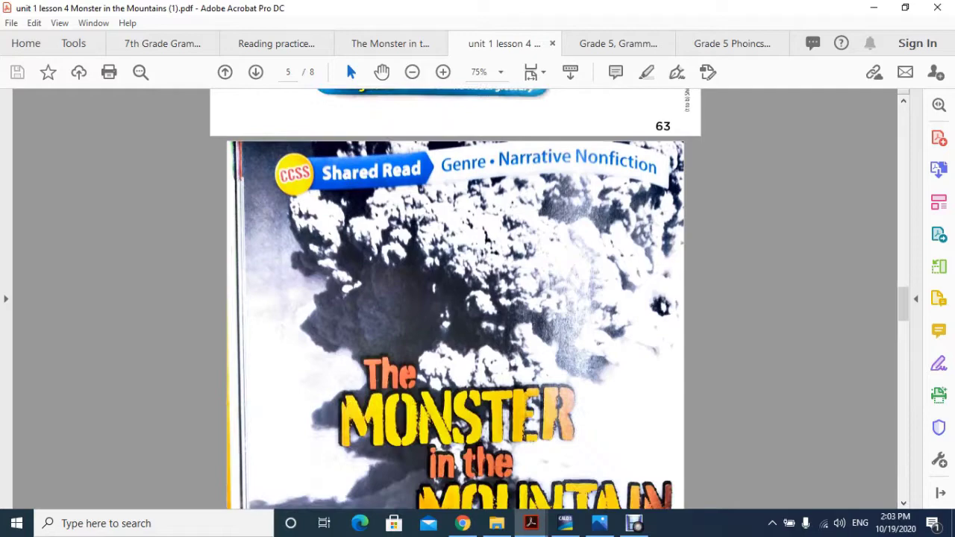
# Step: Switch from the textbook's Vocabulary page to the 'The Monster in t...' definitions PDF listing eight words
pyautogui.click(224, 71)
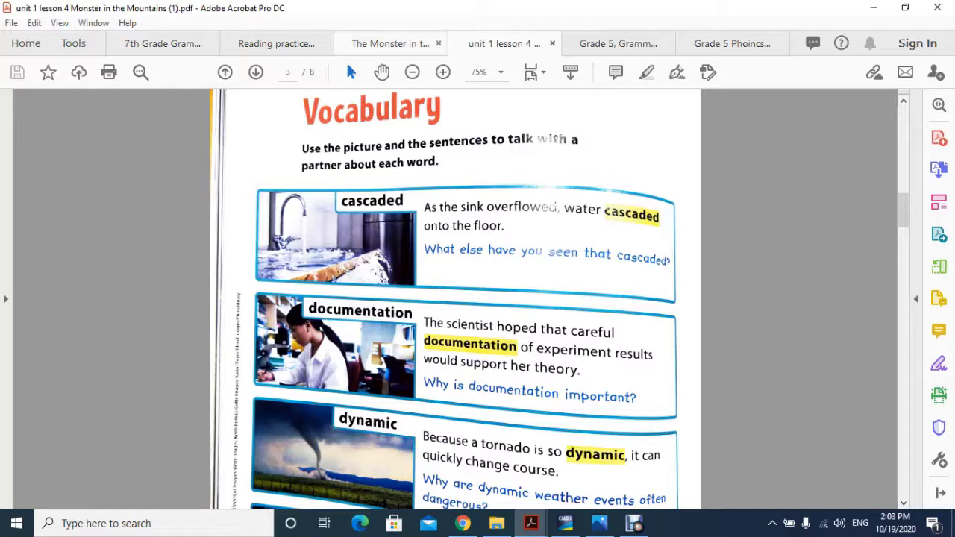
pyautogui.click(388, 43)
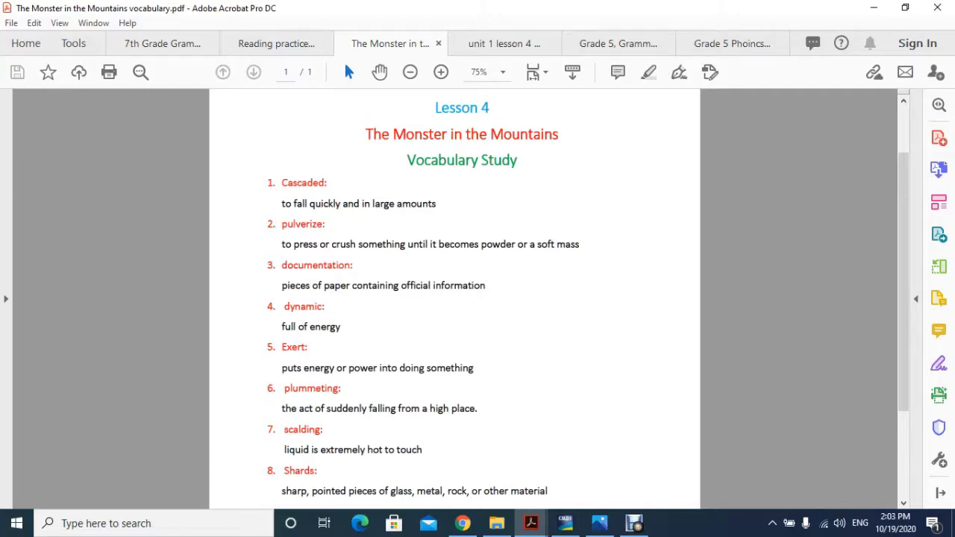
# Step: Return to the 'unit 1 lesson 4' textbook and show the cascaded, documentation and dynamic examples
pyautogui.click(504, 44)
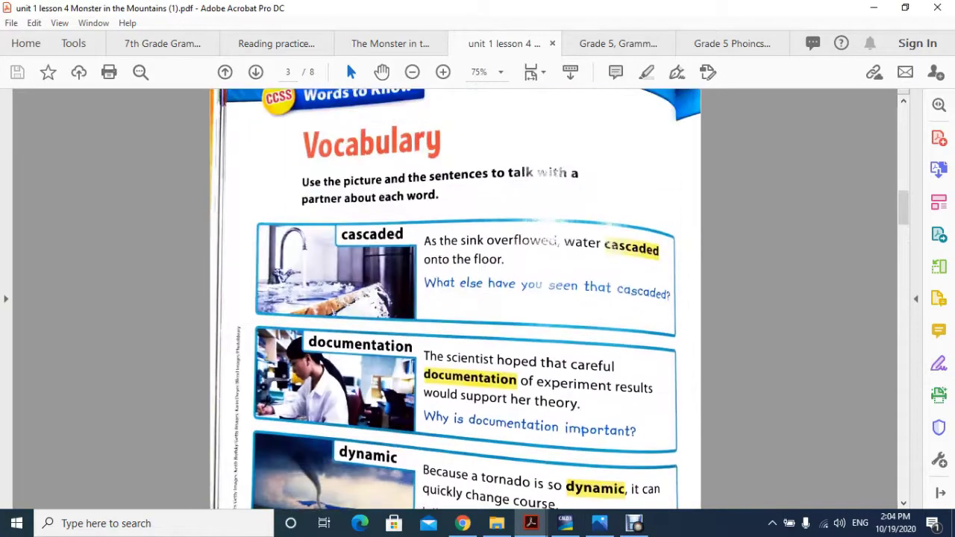
pyautogui.scroll(-3)
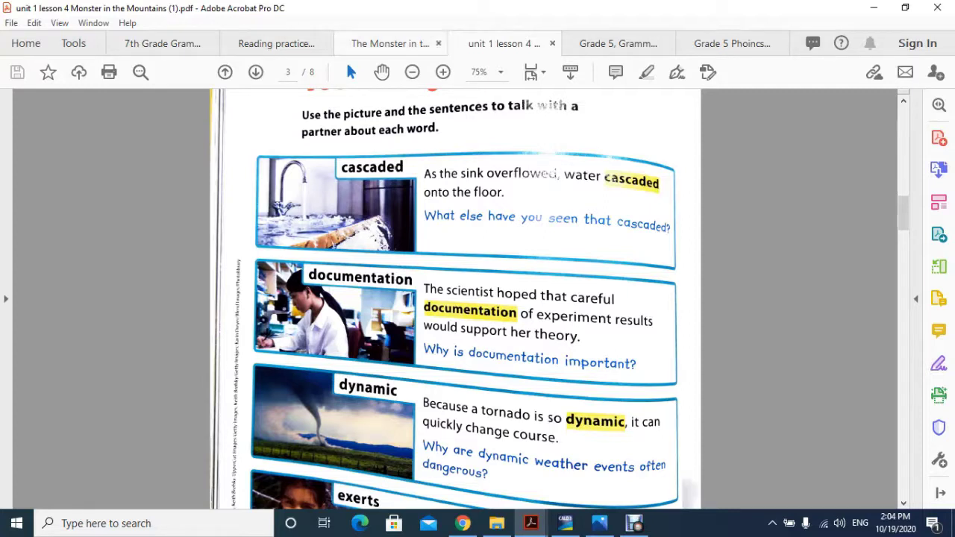
# Step: Glance at the definitions, then show the textbook's plummeting, pulverize, scalding and shards examples
pyautogui.click(388, 43)
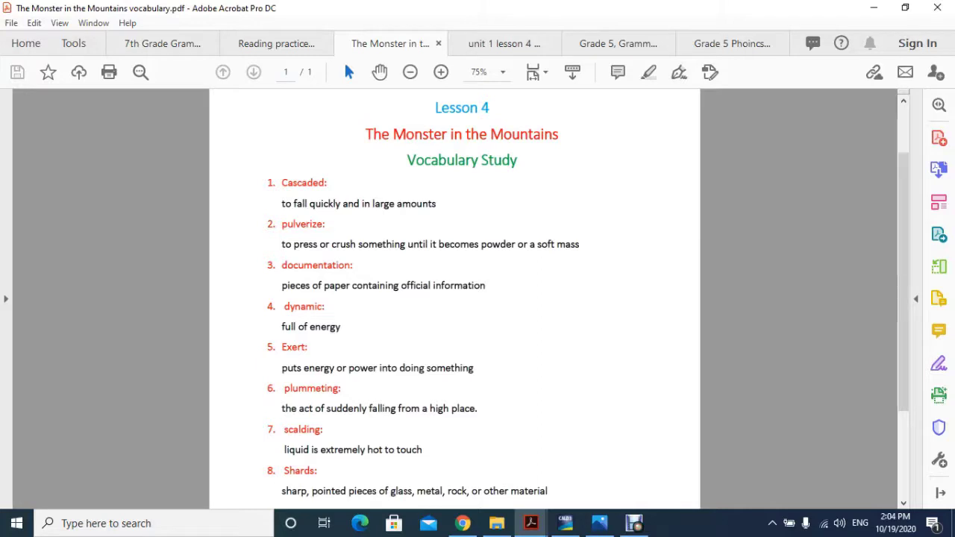
pyautogui.click(504, 44)
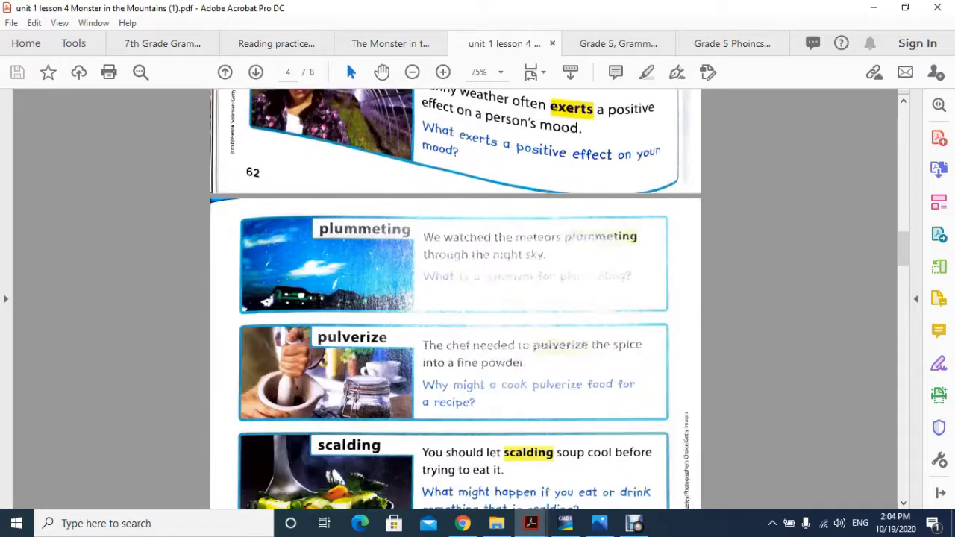
pyautogui.scroll(-3)
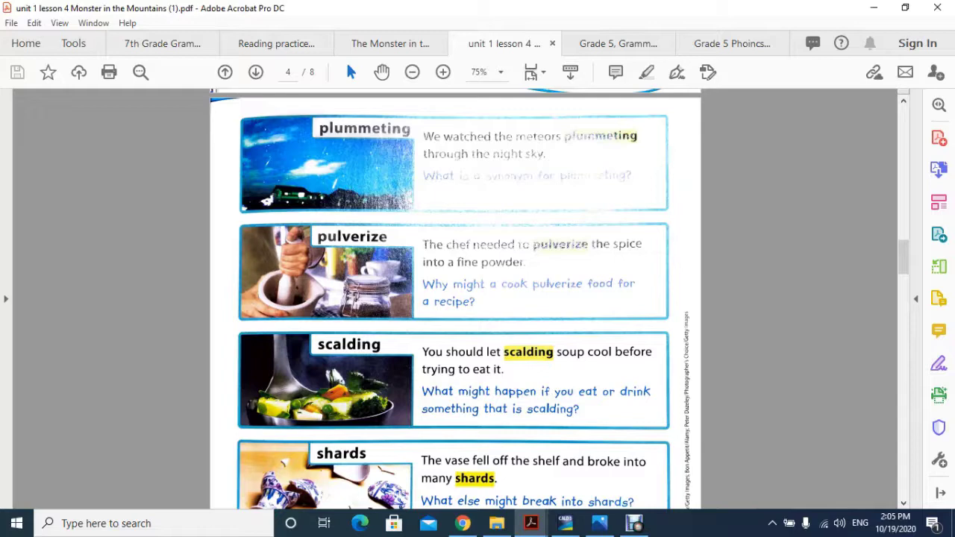
# Step: Check the definitions list, then bring back the textbook page with cascaded, documentation and dynamic
pyautogui.click(388, 43)
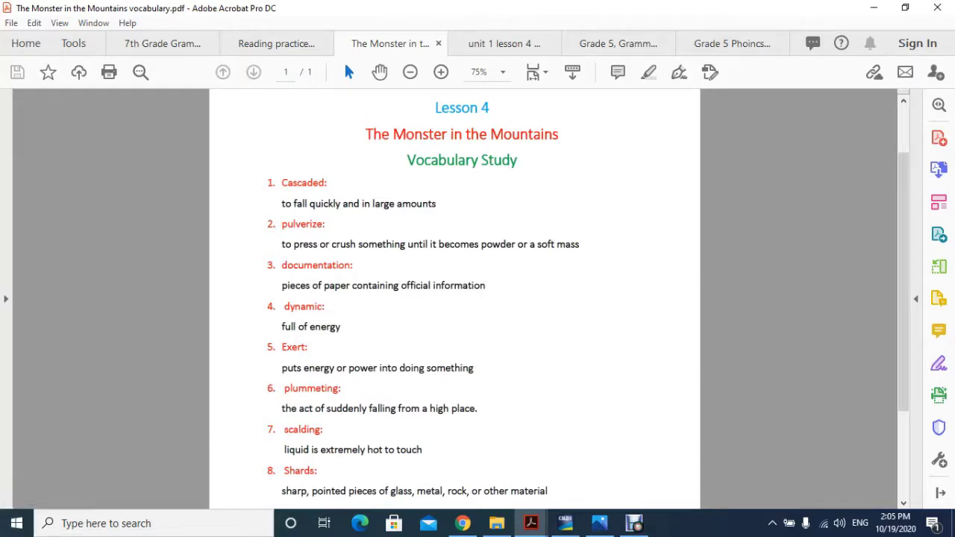
pyautogui.click(505, 43)
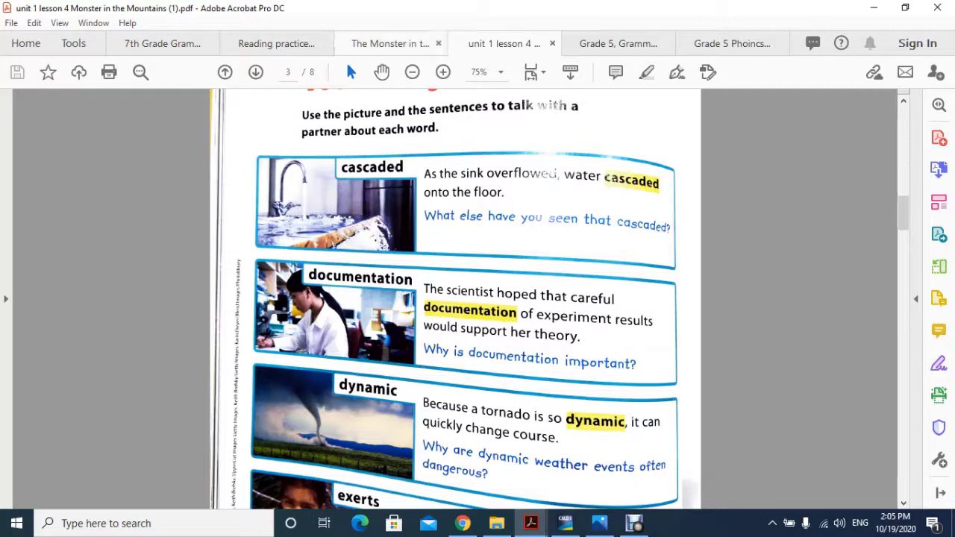
# Step: Read down to the textbook's exerts example, then reopen the Lesson 4 definitions list
pyautogui.click(388, 43)
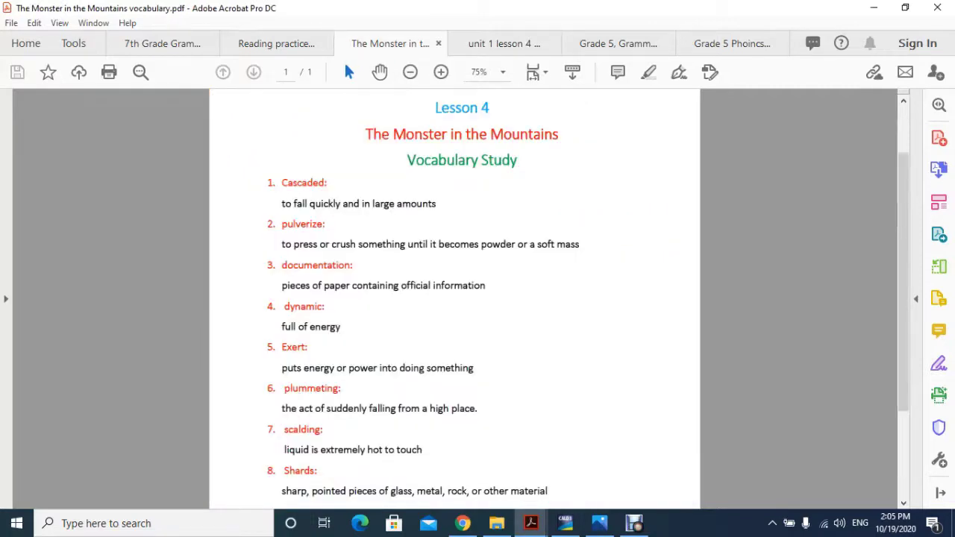
pyautogui.click(504, 44)
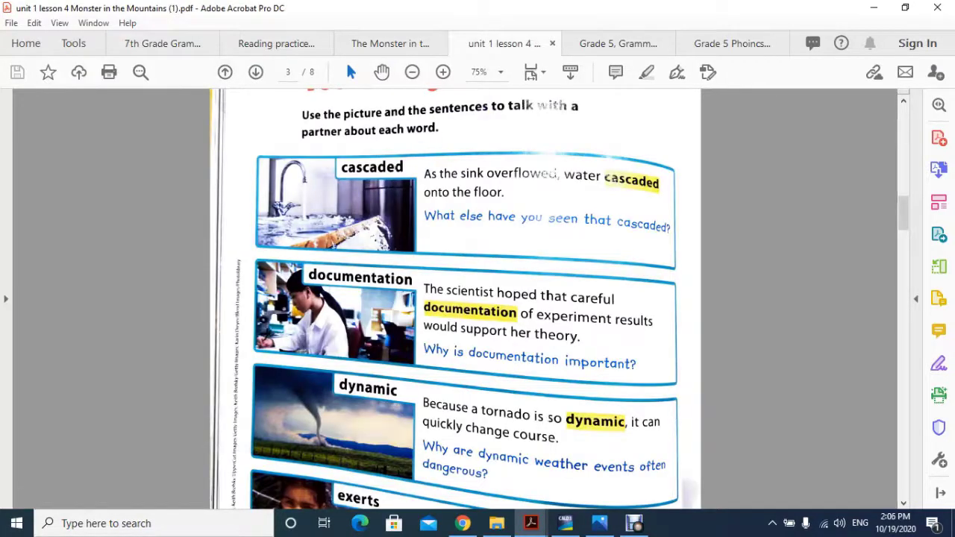
pyautogui.scroll(-3)
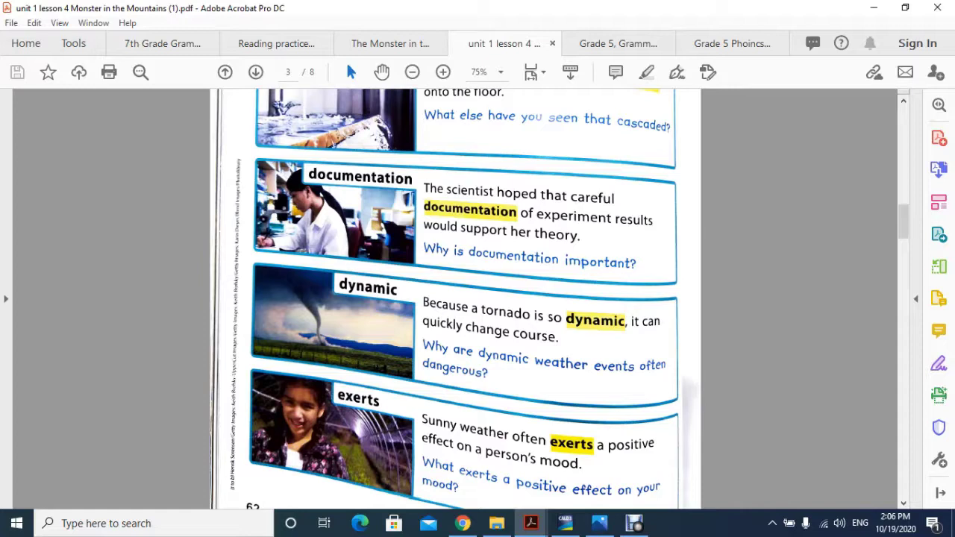
pyautogui.click(388, 43)
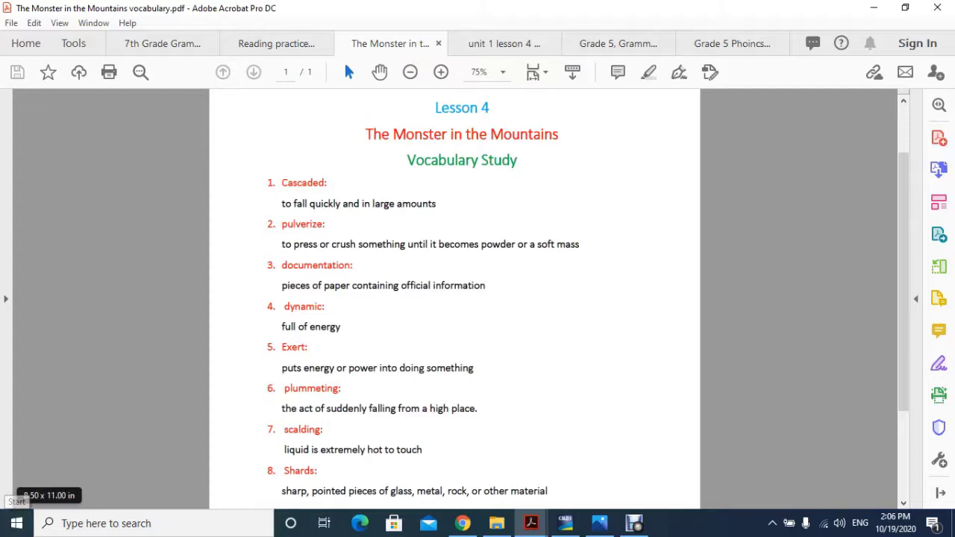
# Step: Show the textbook's dynamic and exerts examples and read past page 62 toward plummeting
pyautogui.click(504, 43)
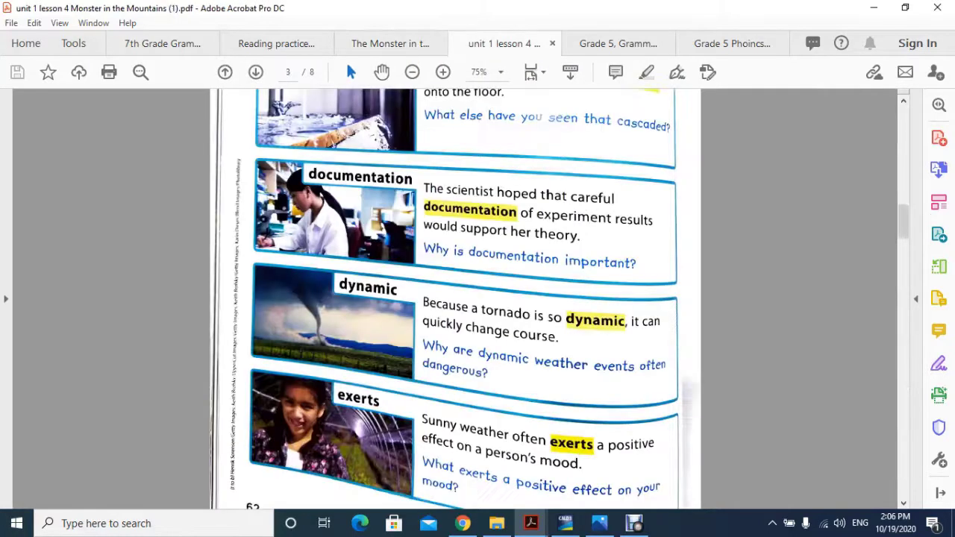
pyautogui.scroll(-3)
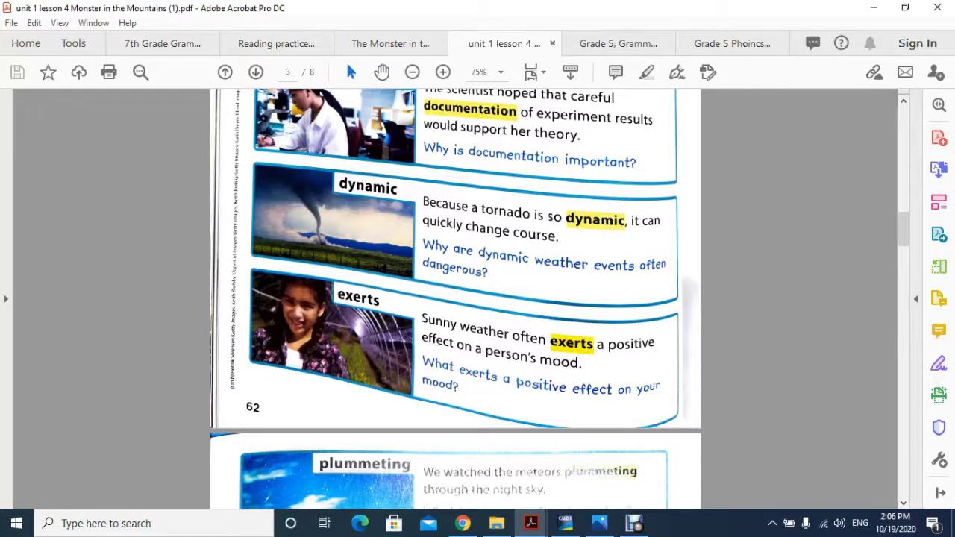
pyautogui.moveTo(388, 43)
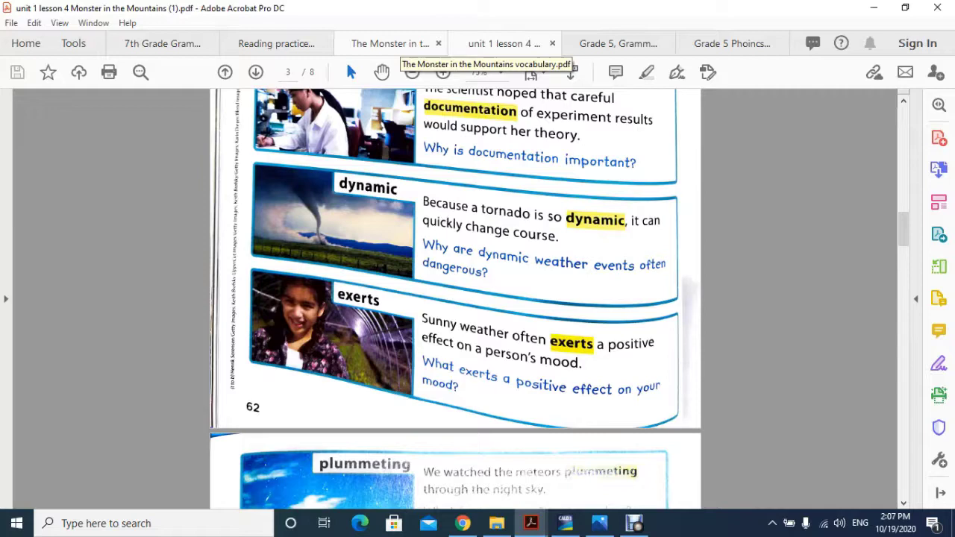
# Step: Glance at the definitions, then show the textbook's plummeting, pulverize and scalding examples on page 4
pyautogui.click(388, 43)
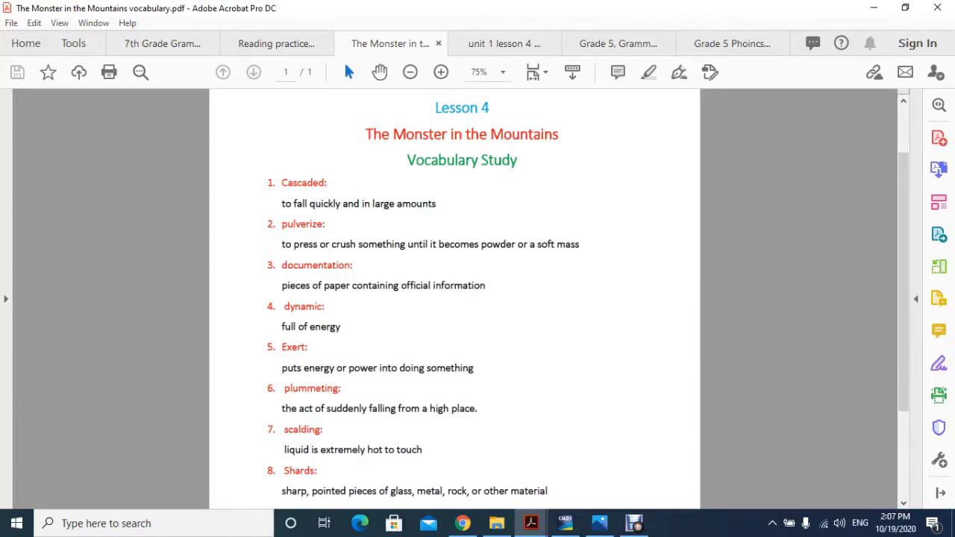
pyautogui.click(504, 43)
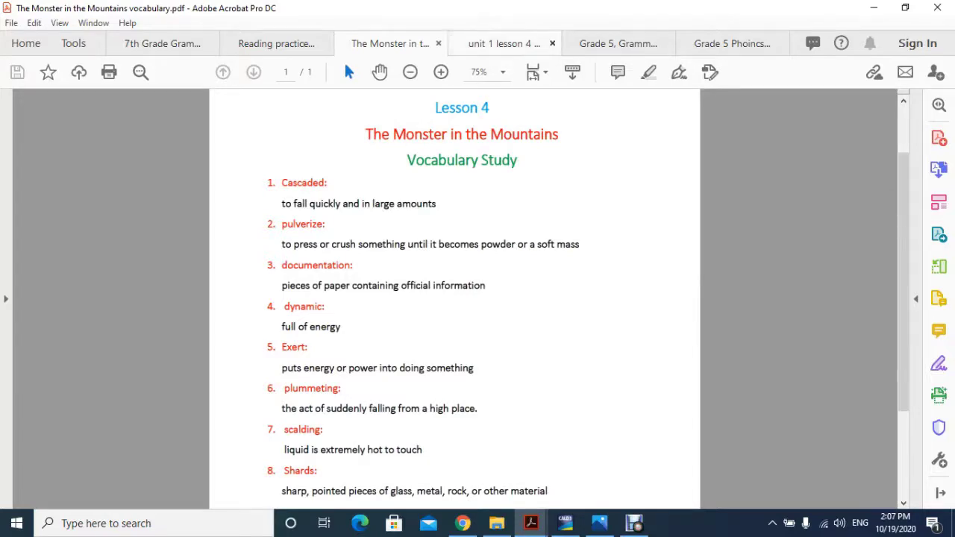
pyautogui.click(504, 43)
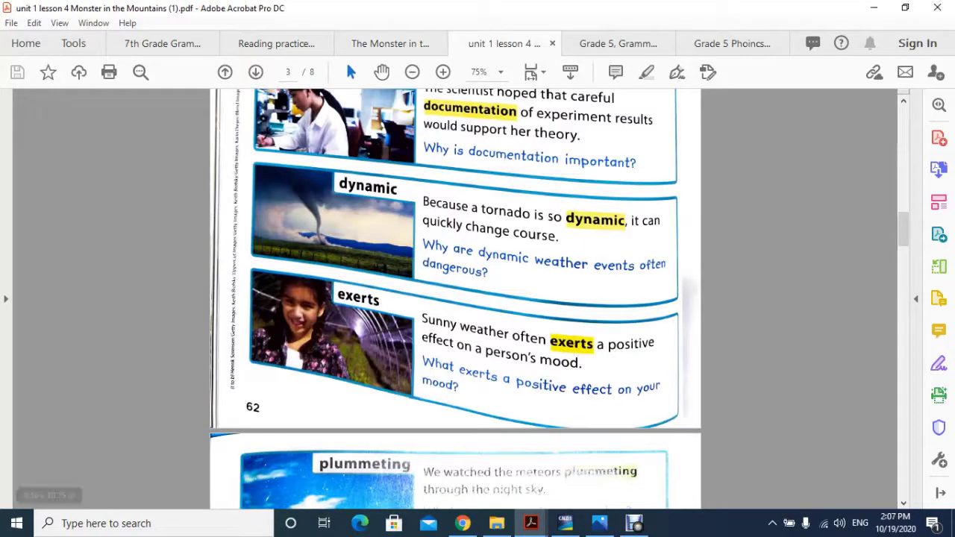
pyautogui.scroll(-3)
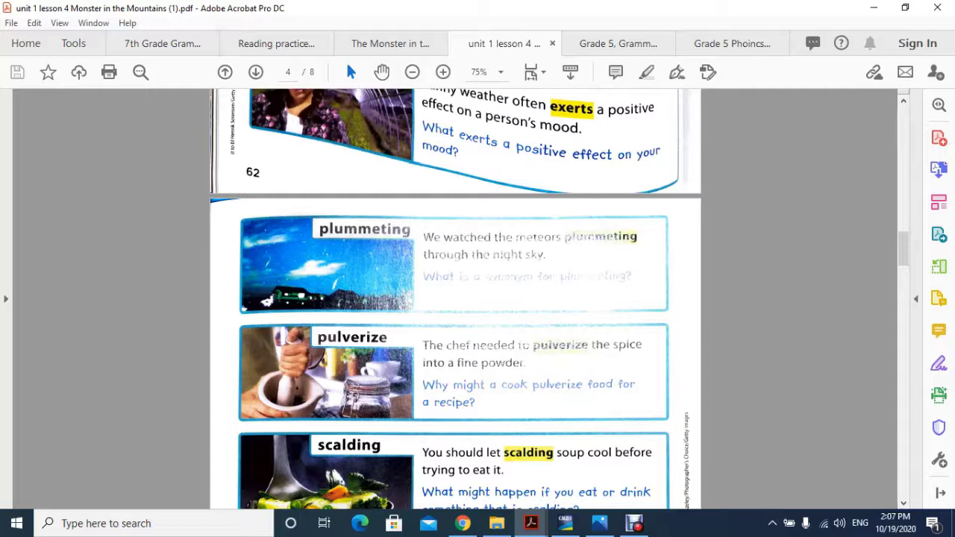
# Step: Bring the shards example below plummeting, pulverize and scalding fully into view
pyautogui.click(391, 43)
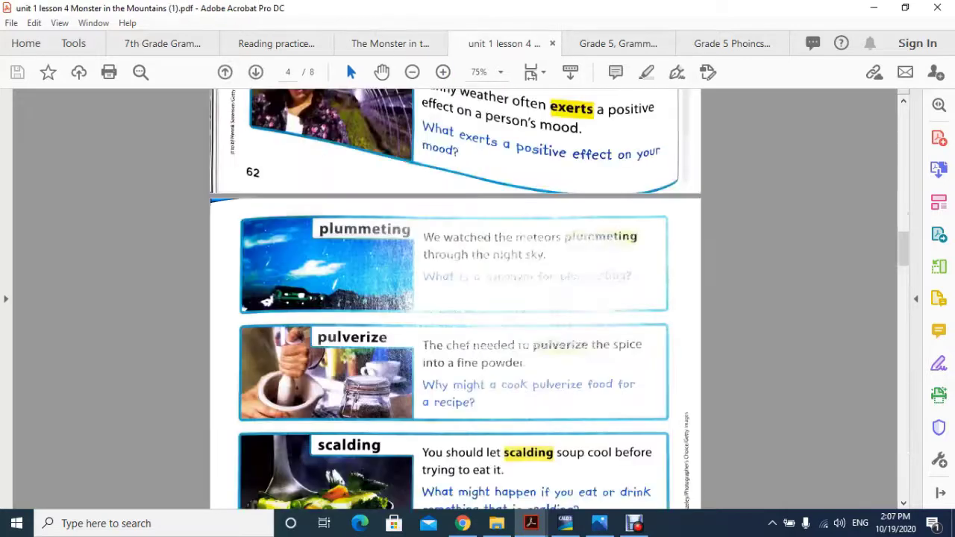
pyautogui.scroll(-3)
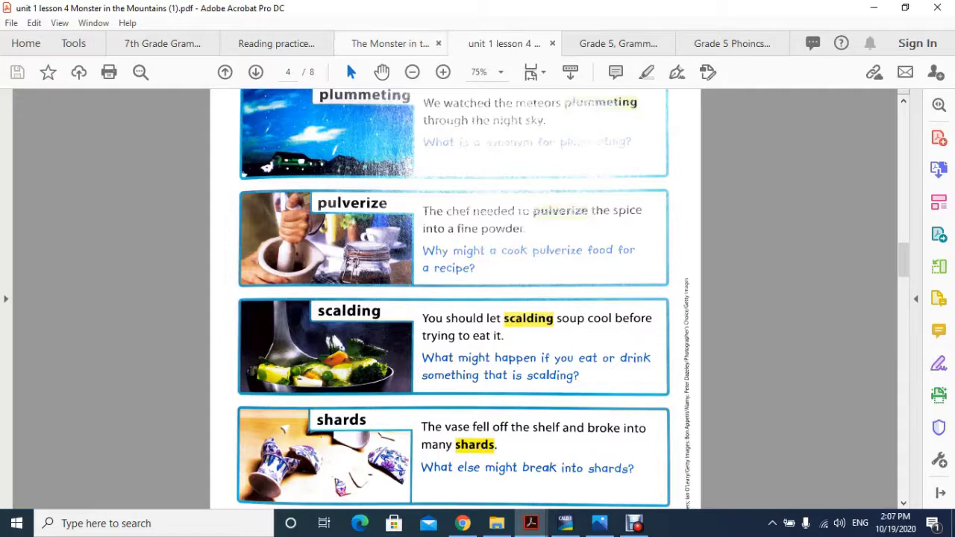
pyautogui.moveTo(388, 43)
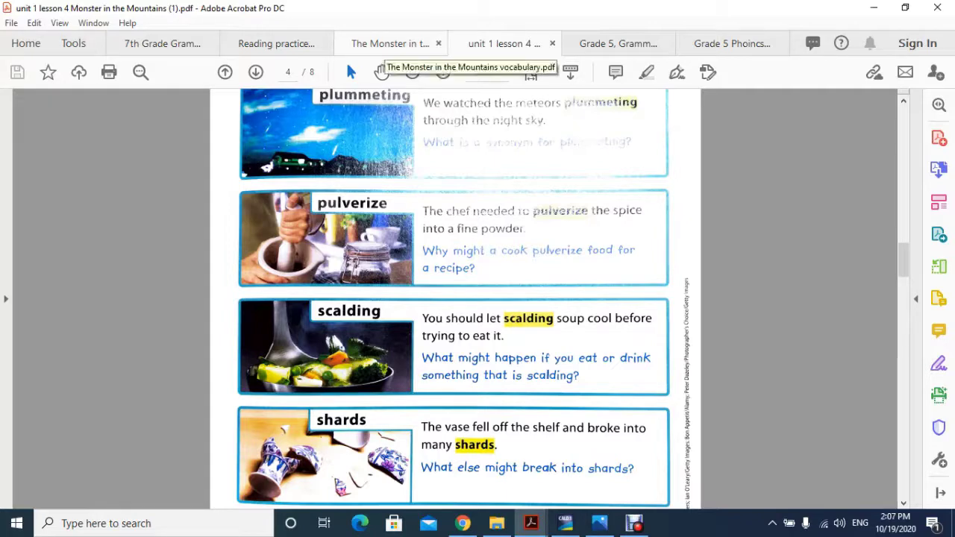
# Step: Revisit the textbook's shards example, then finish on the Vocabulary Study list of all eight definitions
pyautogui.click(387, 43)
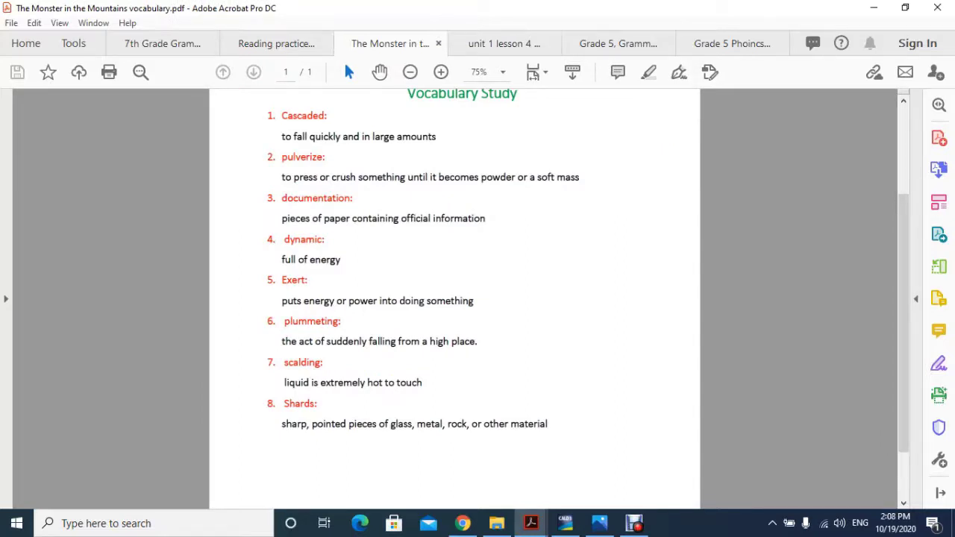
pyautogui.click(502, 44)
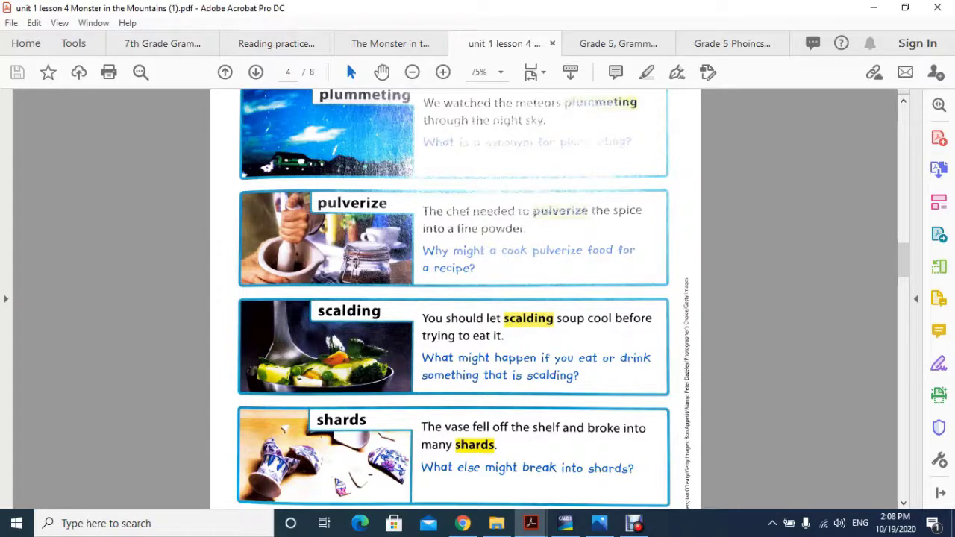
pyautogui.scroll(-3)
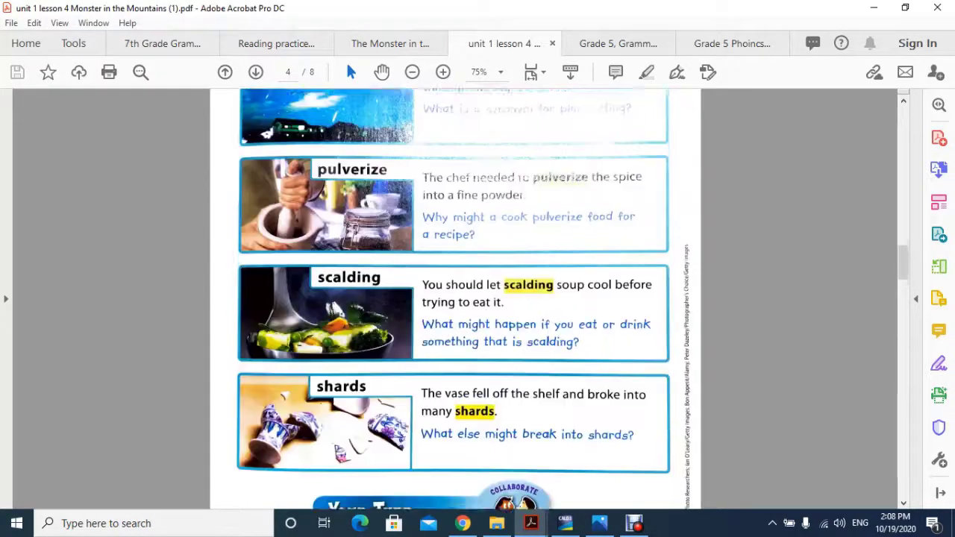
pyautogui.click(388, 43)
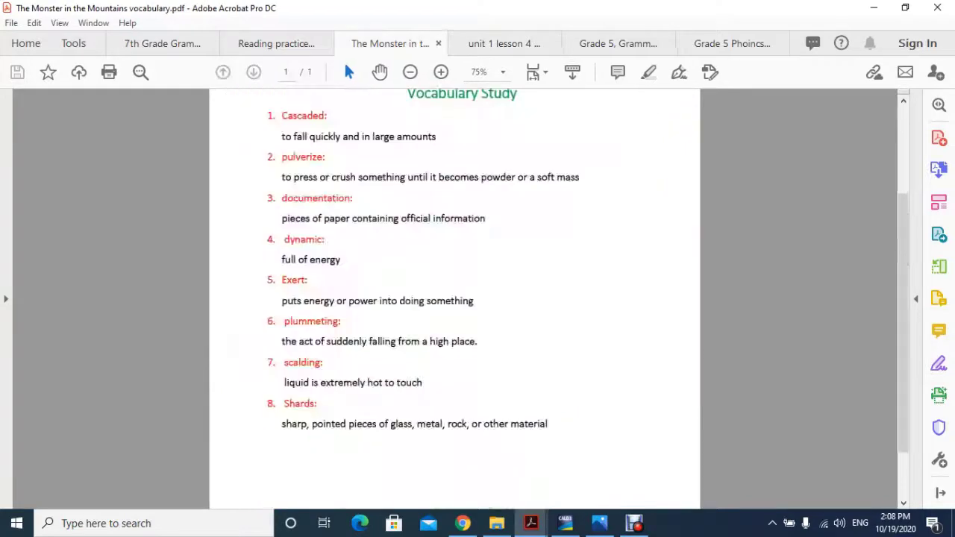